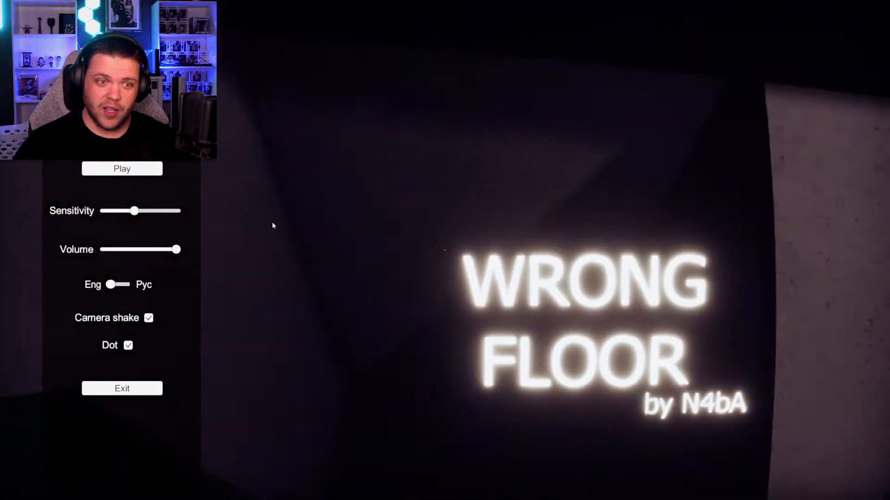
# Start a new Wrong Floor session from the main menu.
pyautogui.click(121, 169)
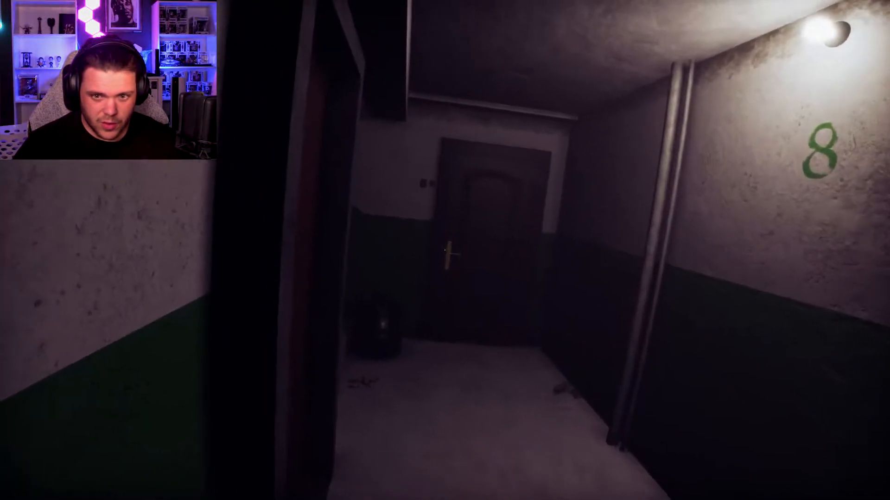
pyautogui.moveTo(445, 250)
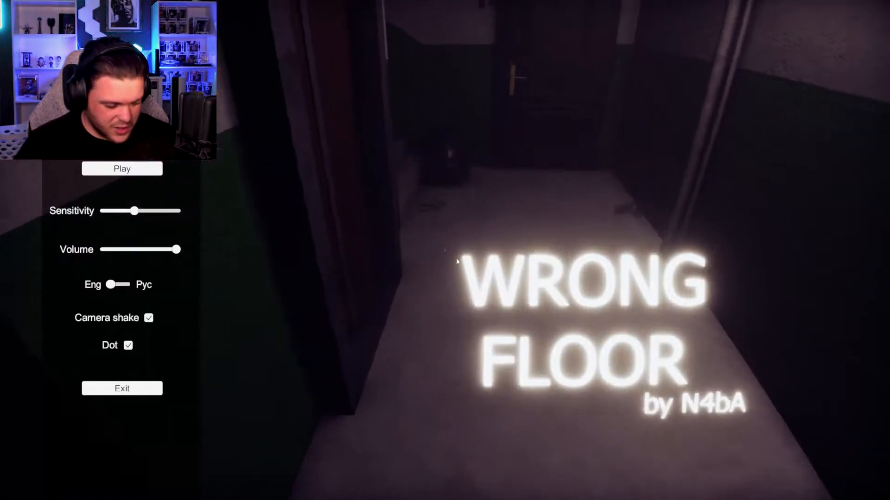
# Resume play twice from the menu, returning to the floor-8 landing by the wooden door.
pyautogui.click(121, 169)
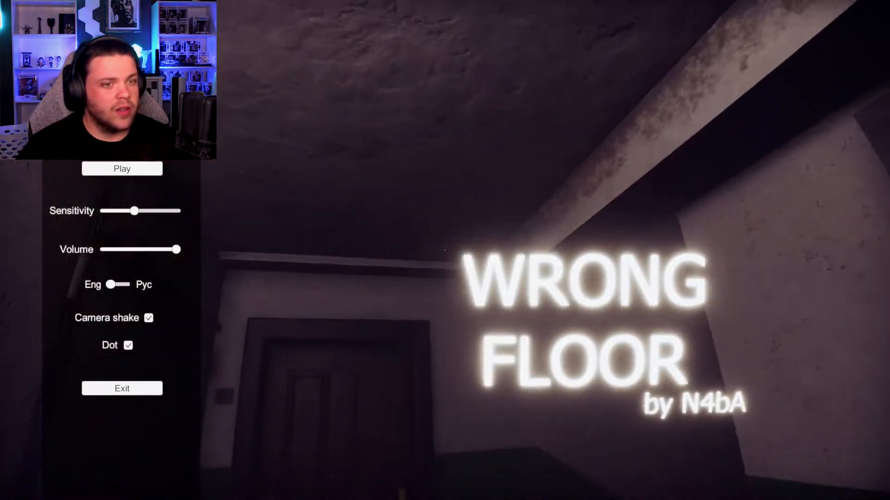
pyautogui.click(121, 168)
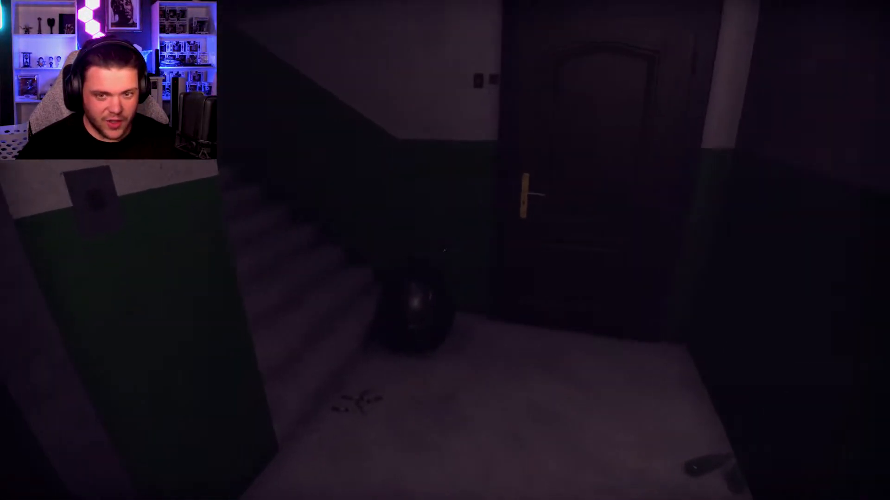